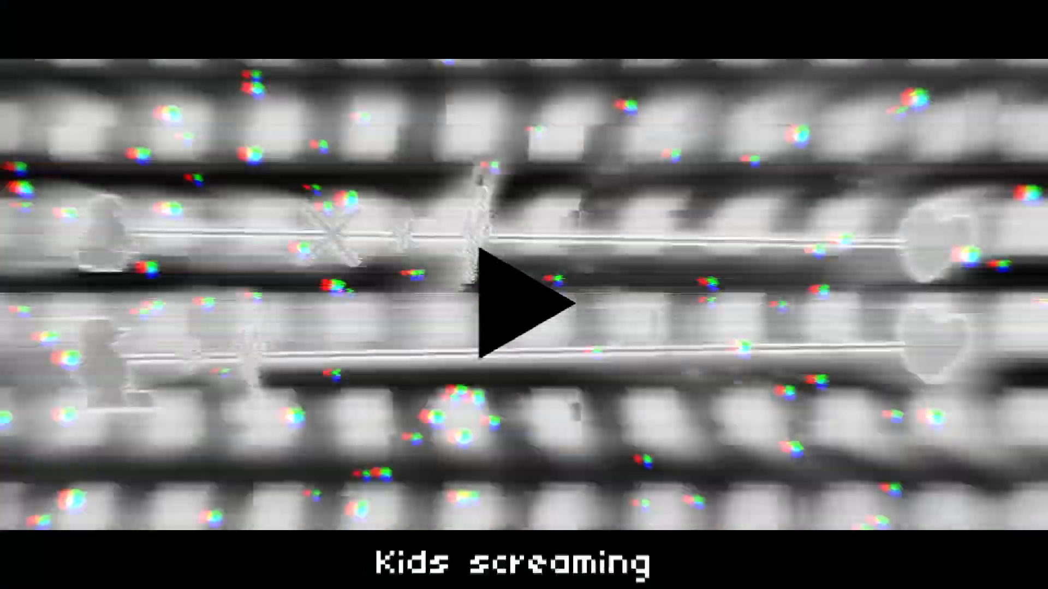
{"action": "left_click", "coordinate": [524, 295]}
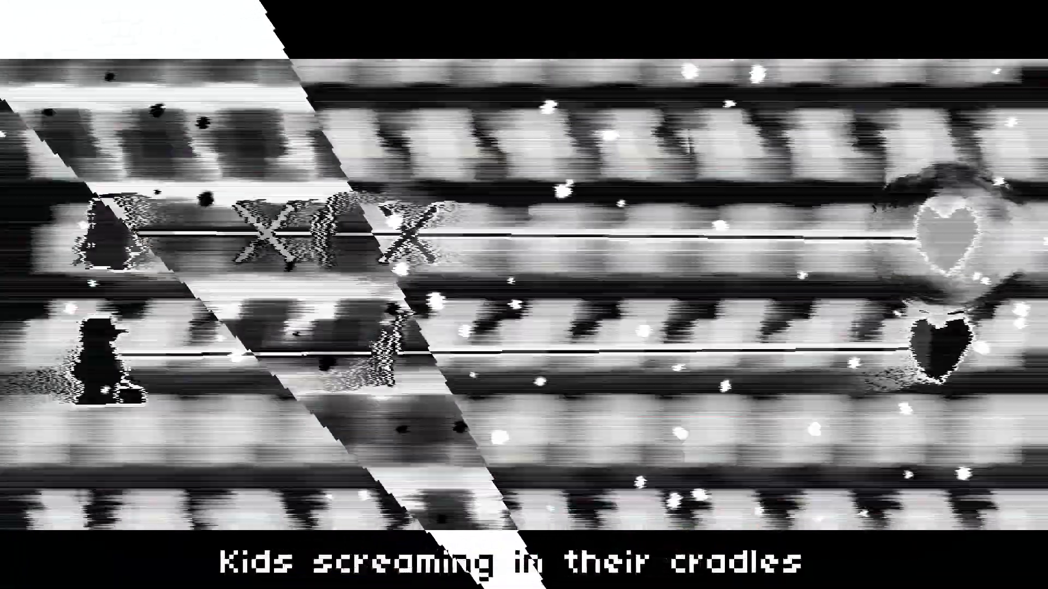